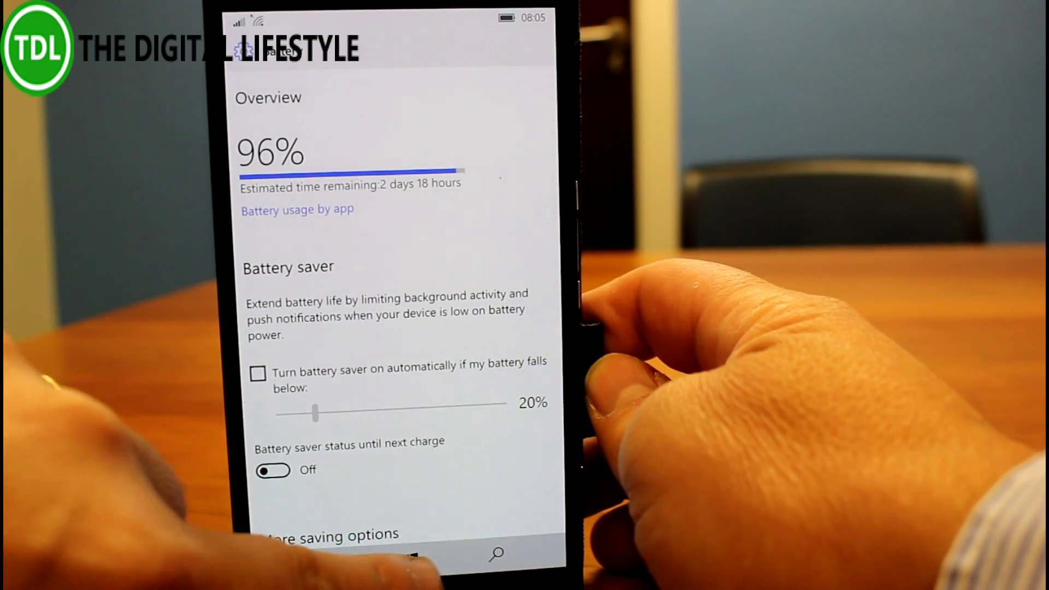
# Move from Battery settings through the Hive login page in Edge back to the Start screen.
pyautogui.click(412, 556)
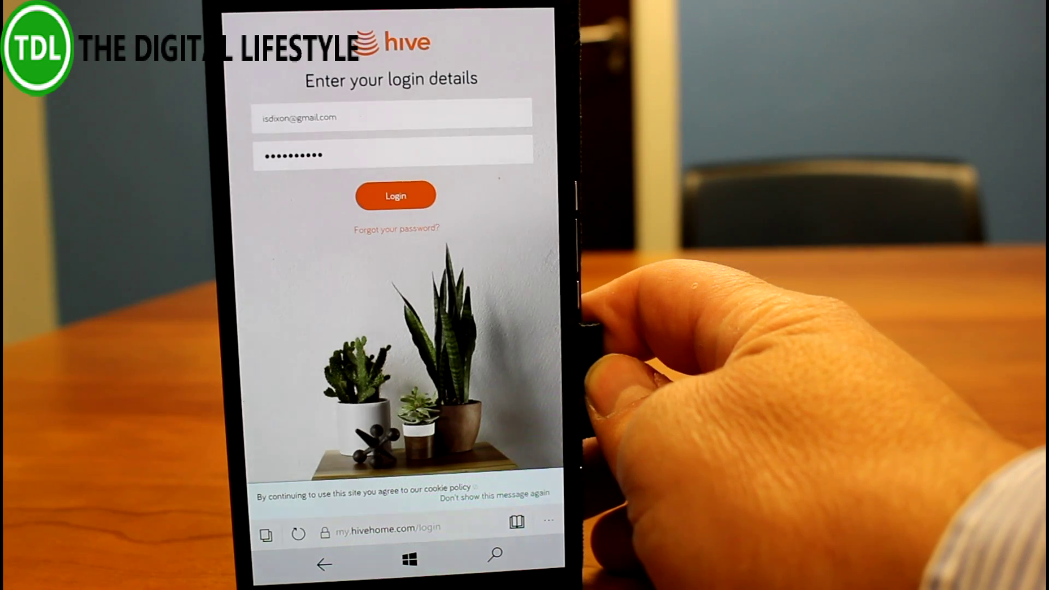
pyautogui.click(408, 544)
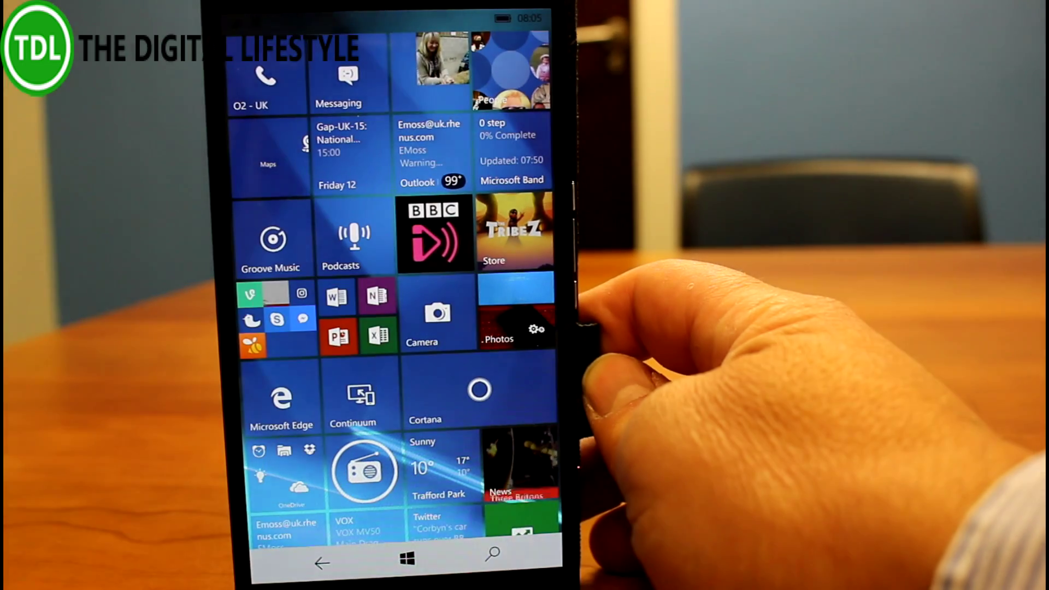